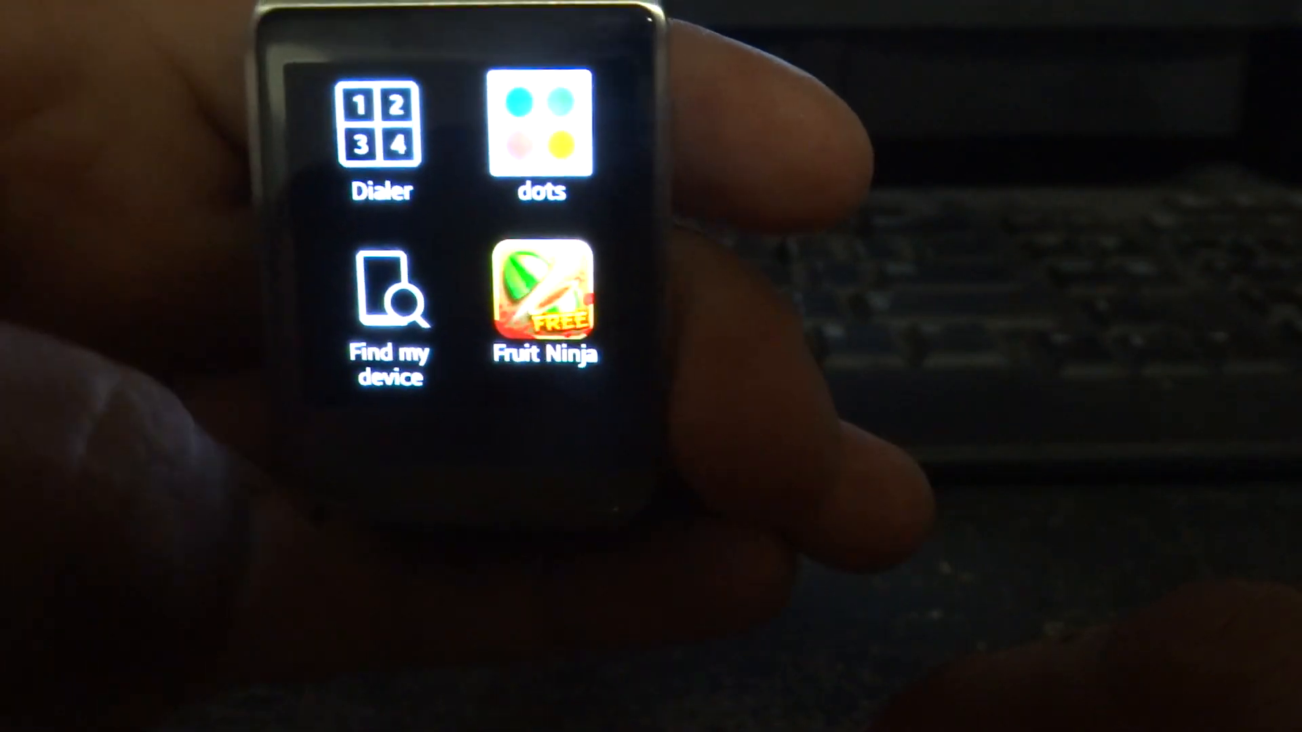
Tap the Dots icon in the Gear app grid to launch Dots
left_click(545, 295)
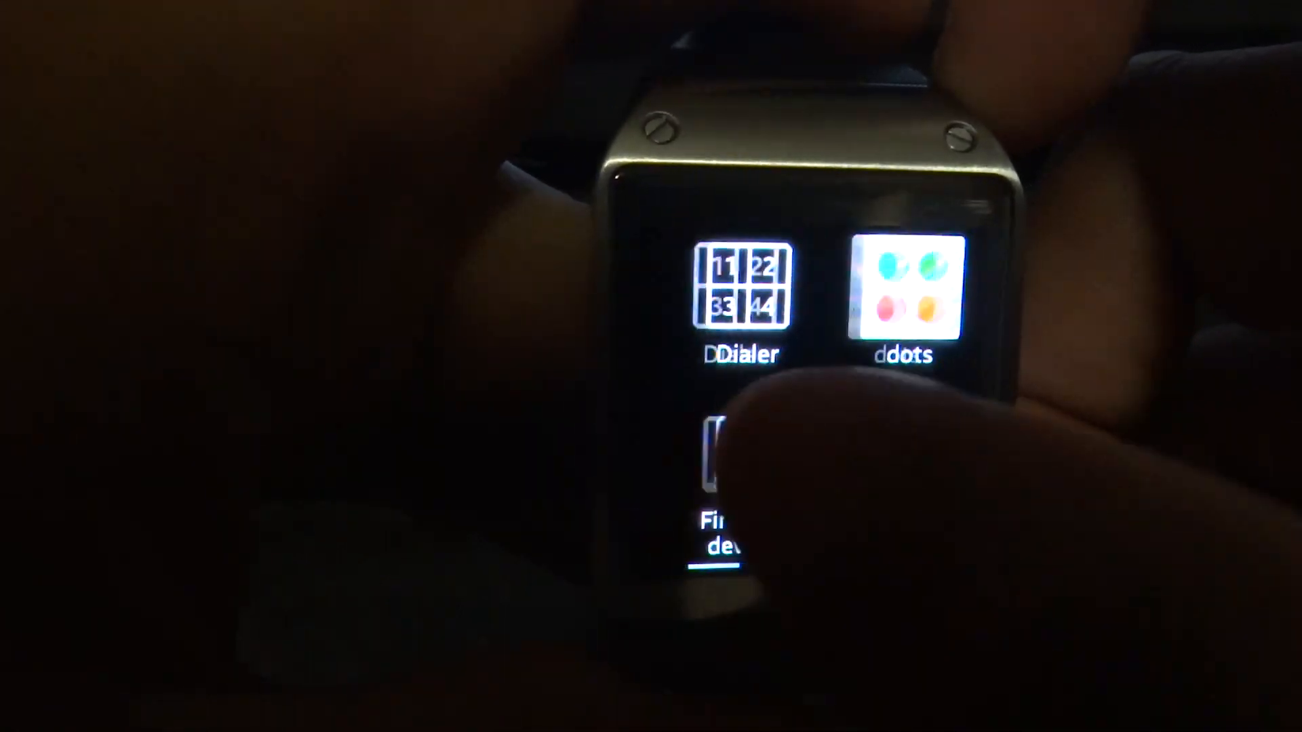
left_click(904, 286)
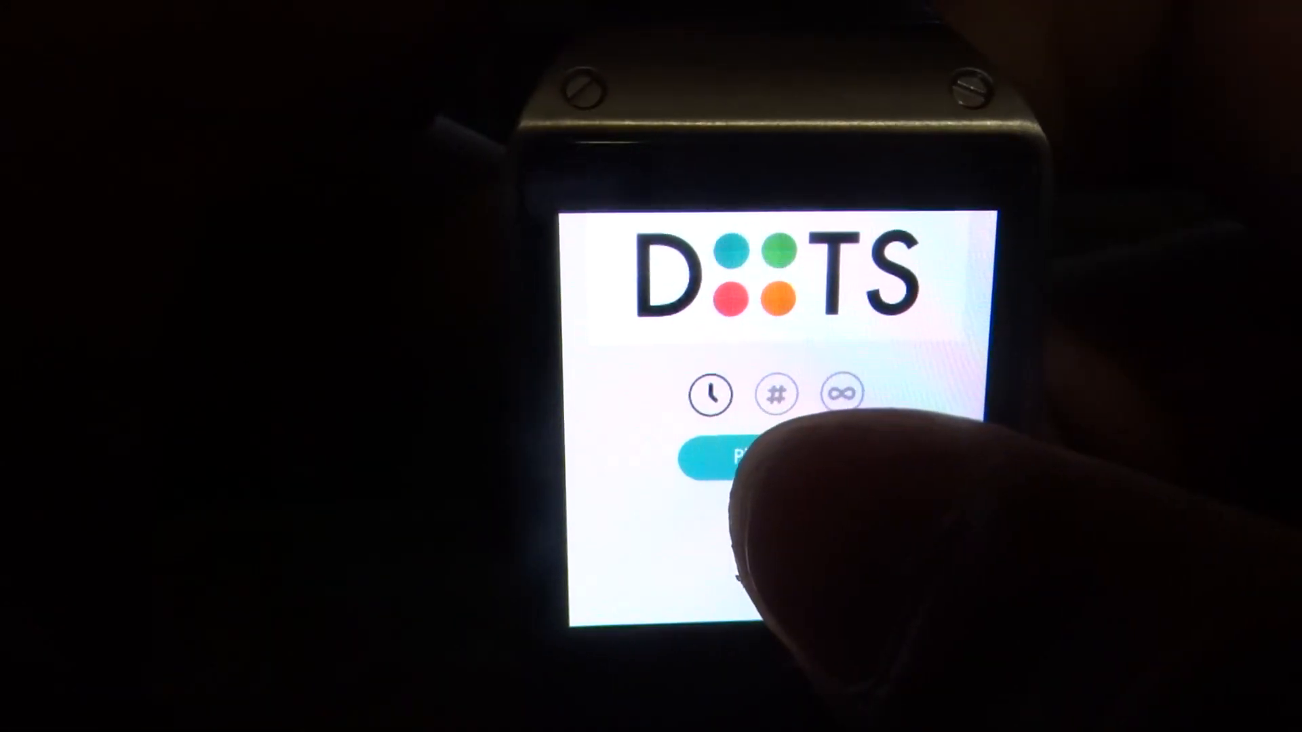
Start a timed Dots round and connect matching coloured dots
left_click(722, 449)
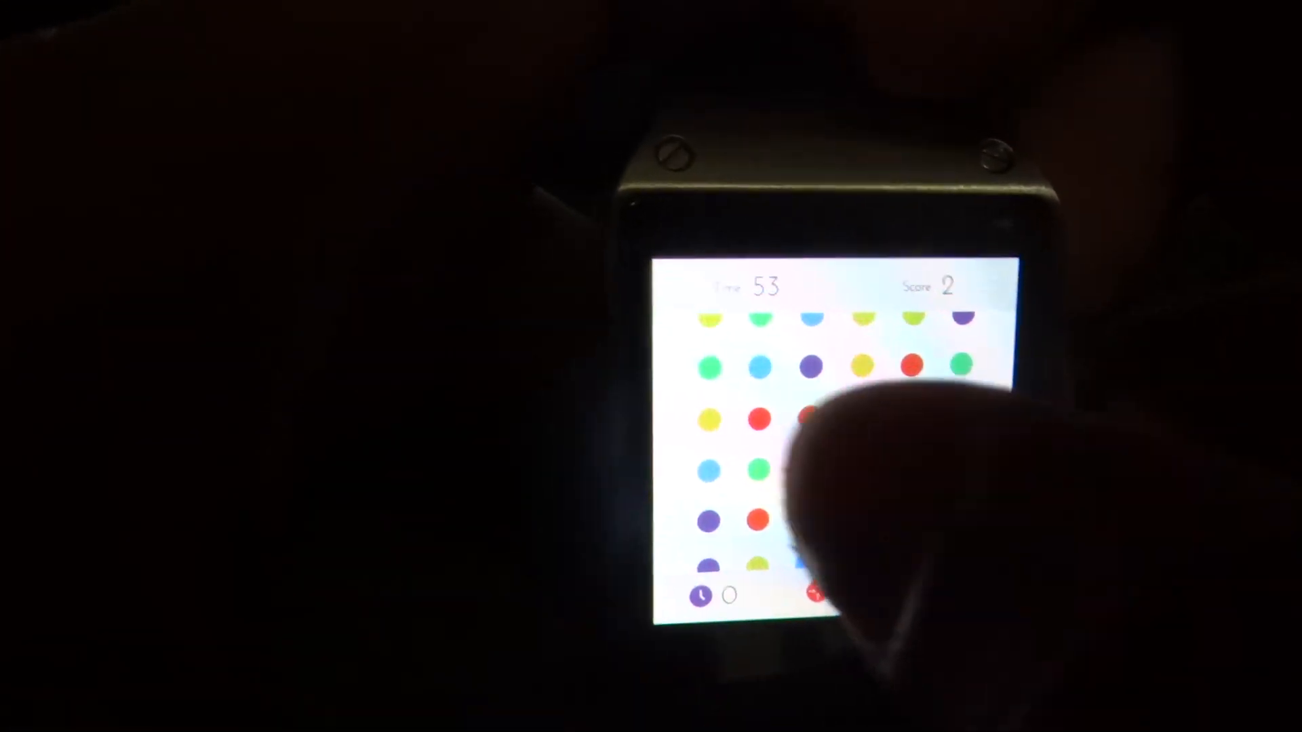
left_click_drag(856, 462, 906, 505)
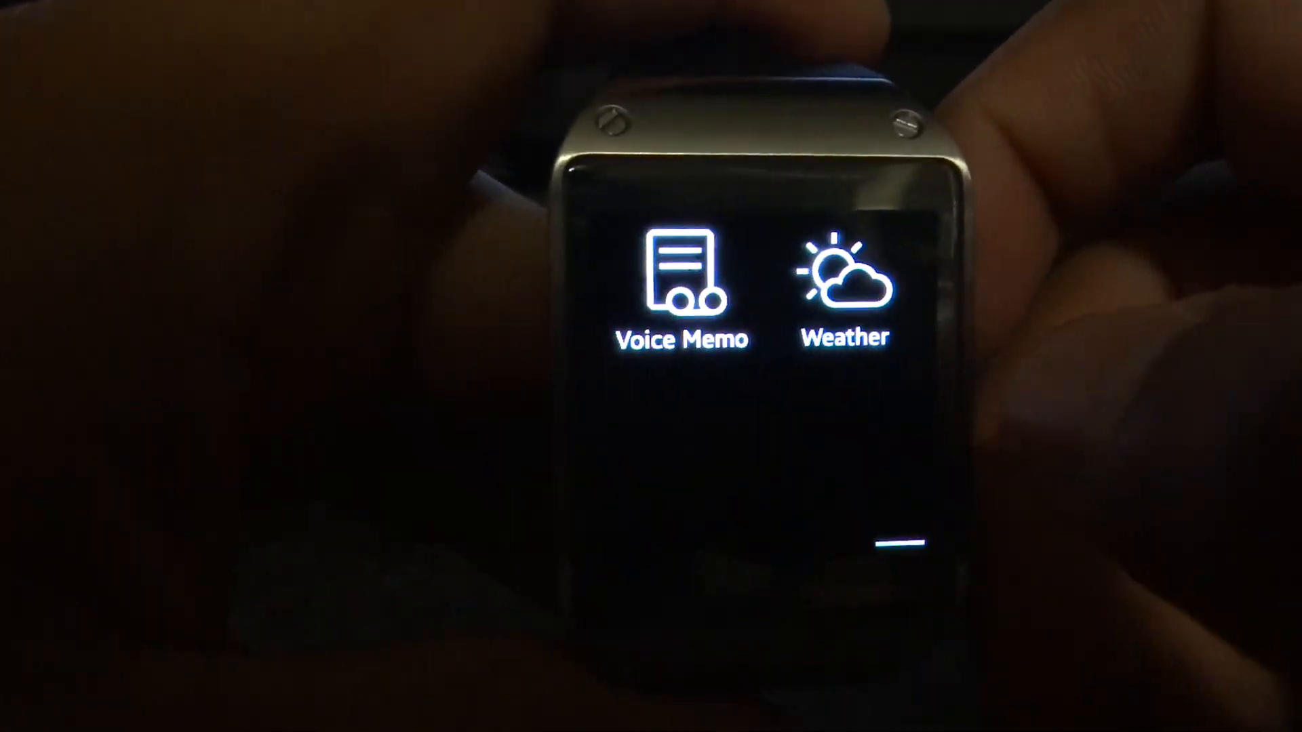
Swipe to the next launcher page and launch Temple Run 2
scroll("down", 3)
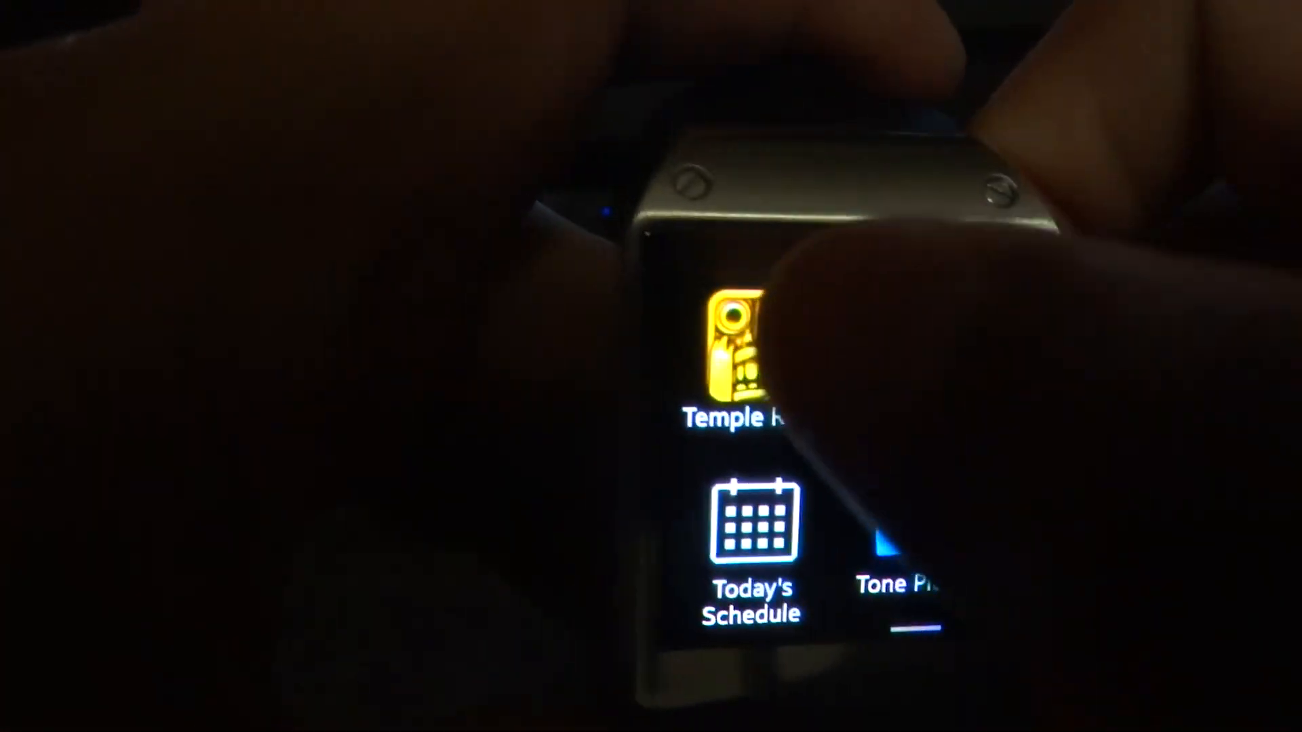
left_click(734, 349)
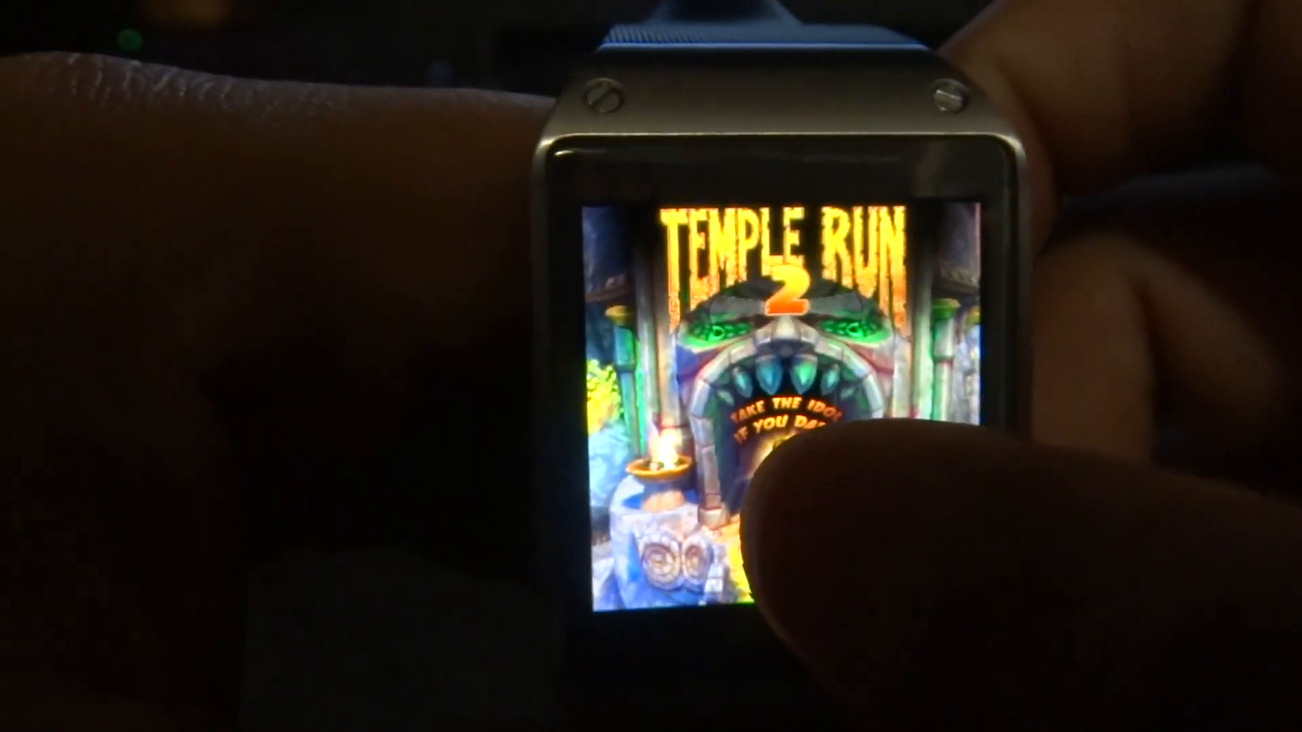
Tap the Temple Run 2 title screen, then leave the game with Home
left_click(789, 456)
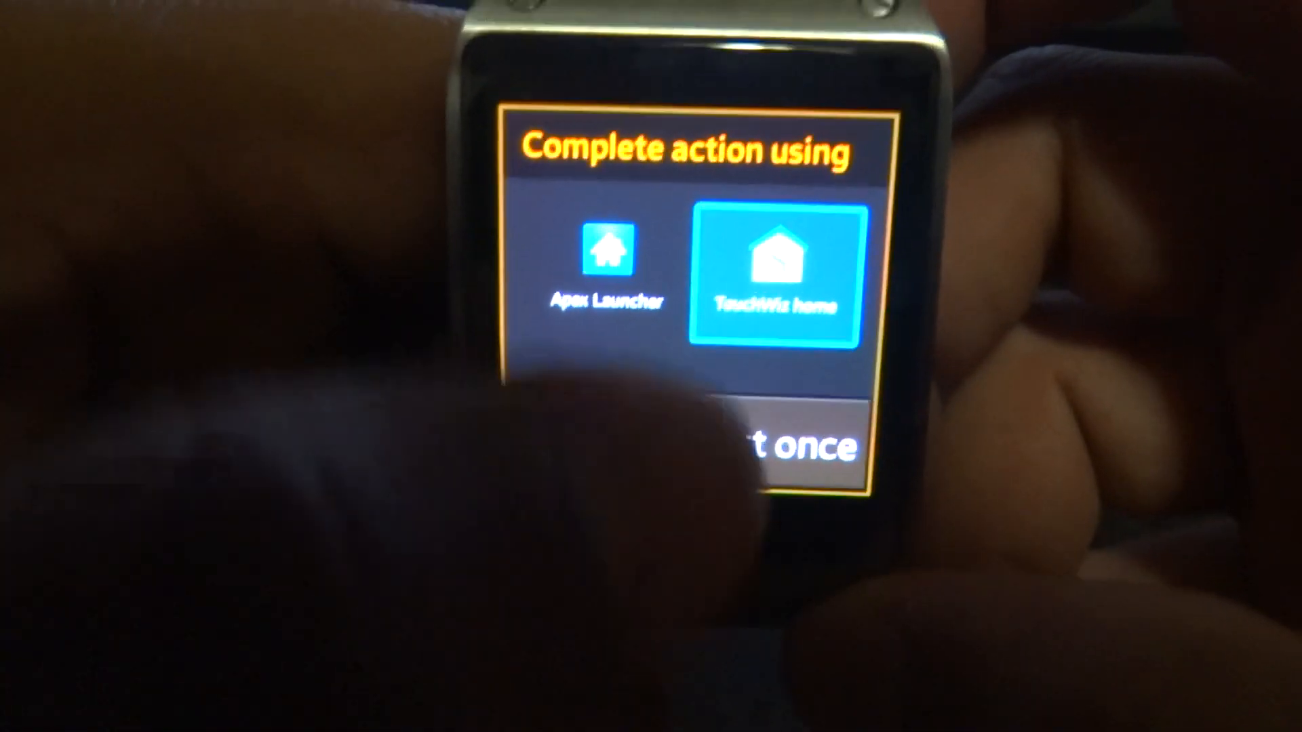
Set Apex Launcher as the home app, open its drawer and add-to-home-screen menu
left_click(775, 274)
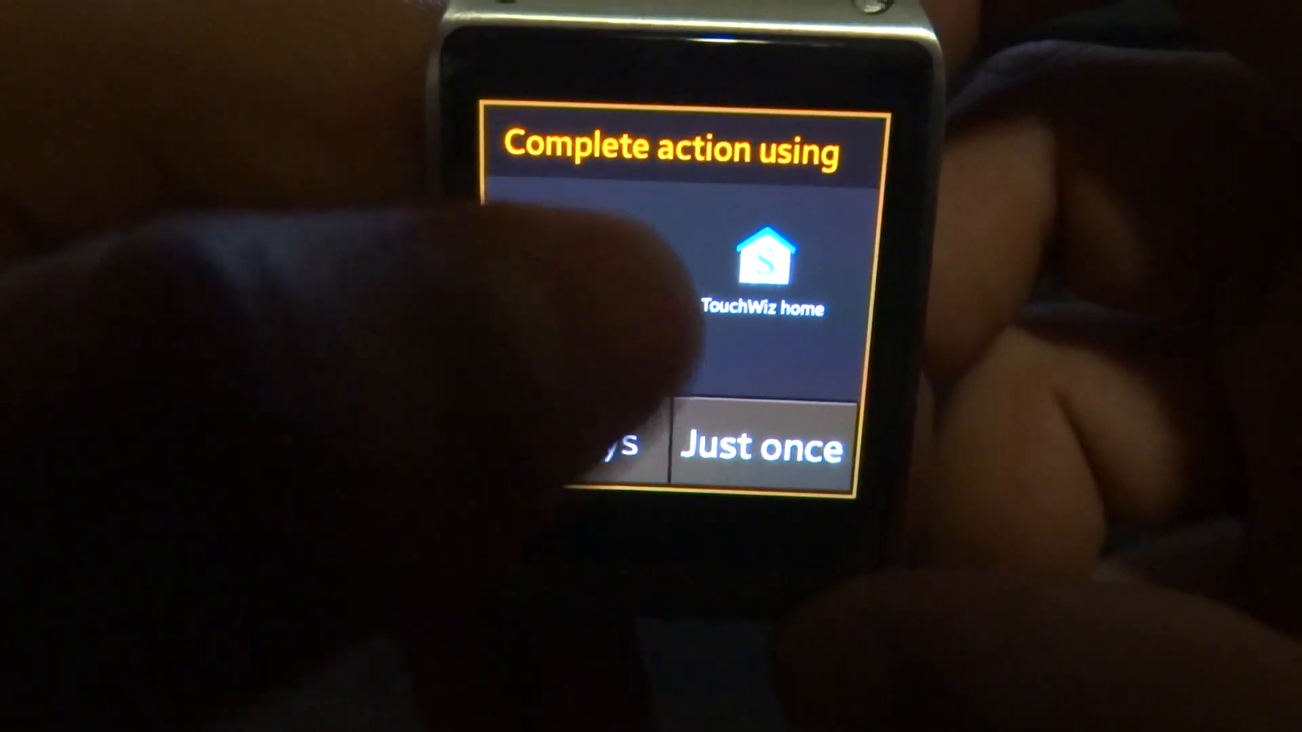
left_click(757, 447)
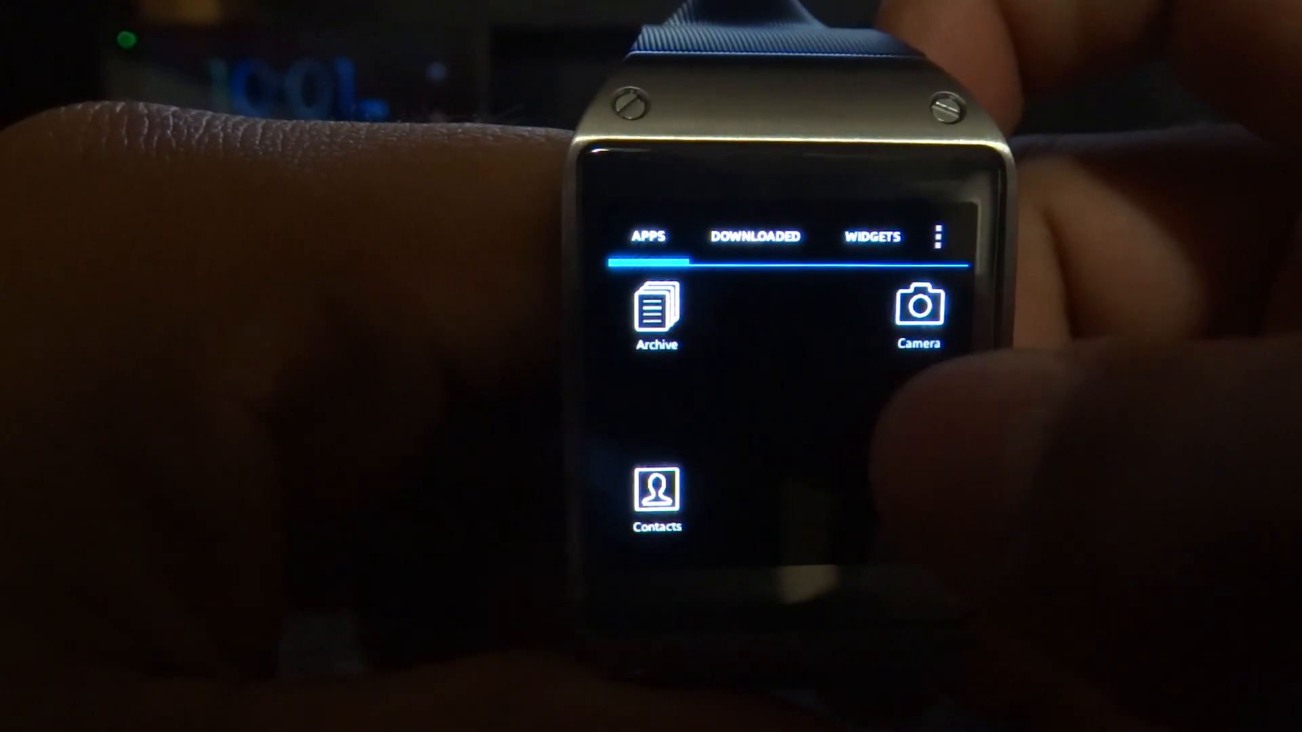
left_click(939, 237)
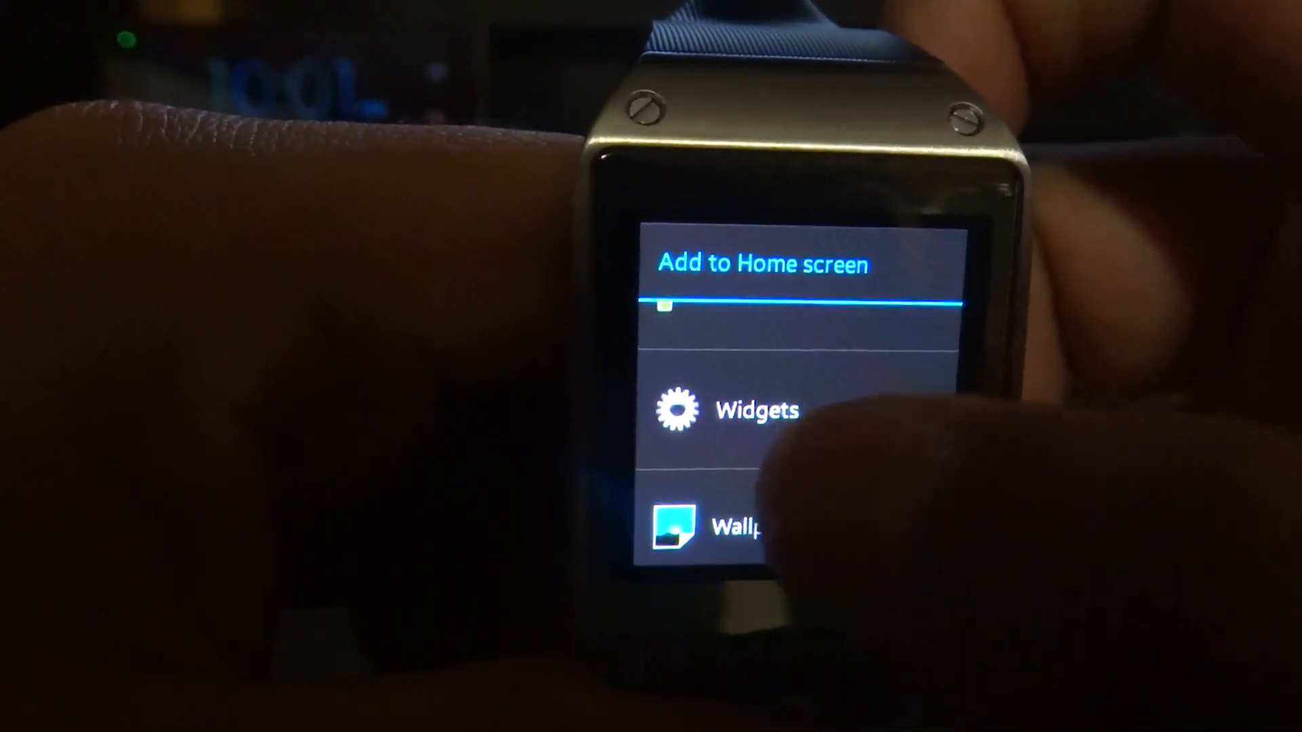
left_click(754, 409)
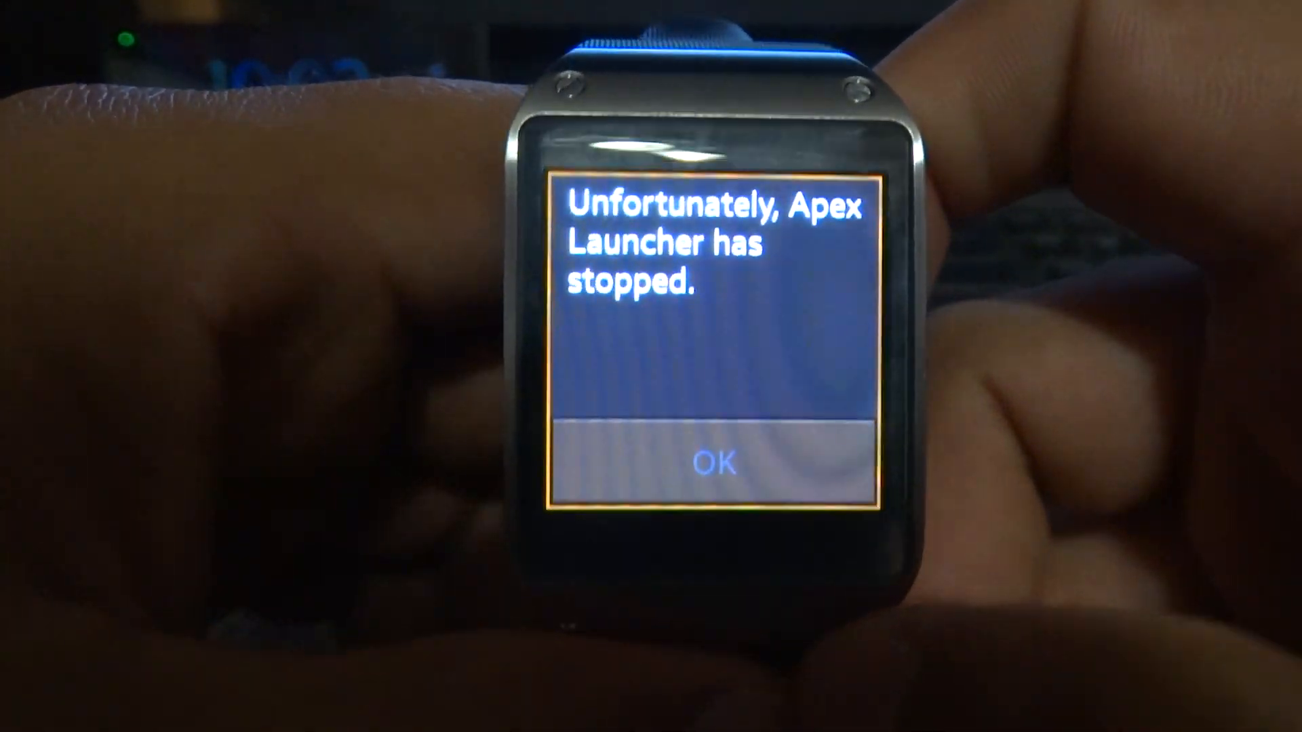
left_click(714, 461)
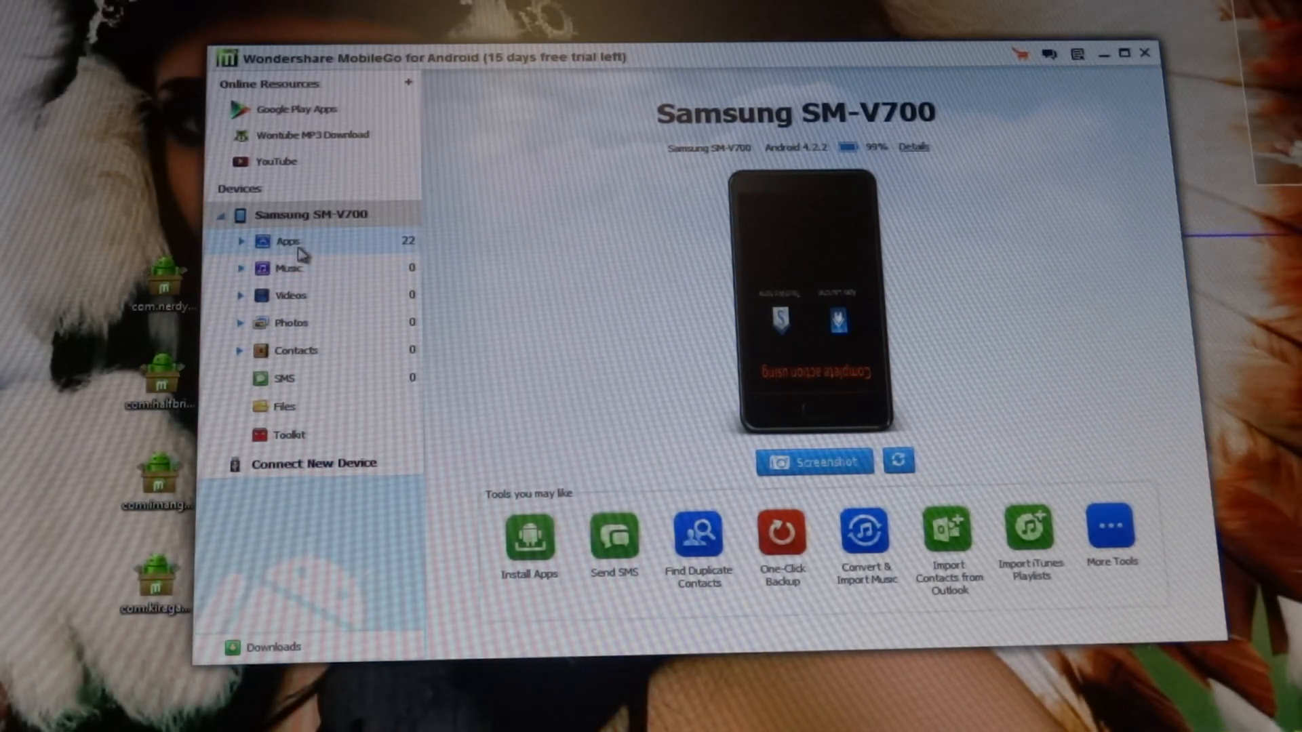
Install com.kiragames.unblockmefree-1 APK from the Desktop onto the watch via MobileGo
left_click(288, 241)
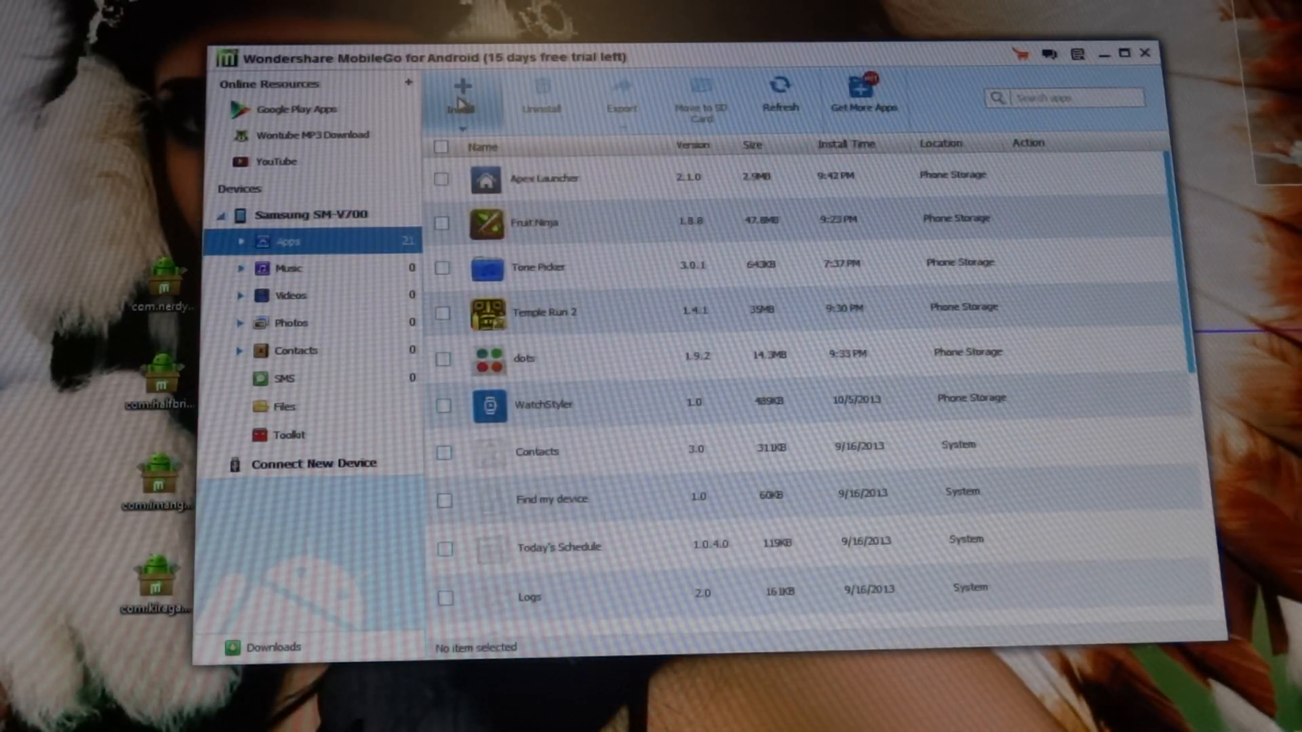
left_click(463, 100)
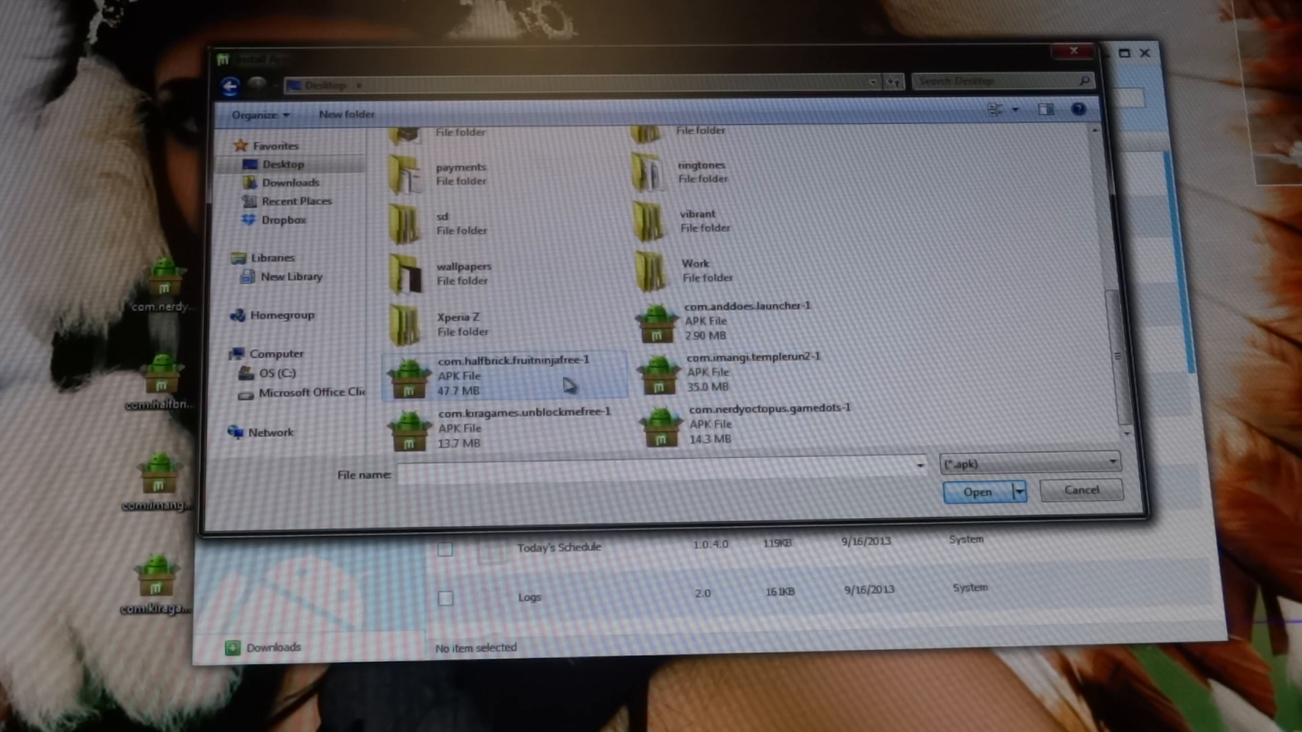
left_click(523, 426)
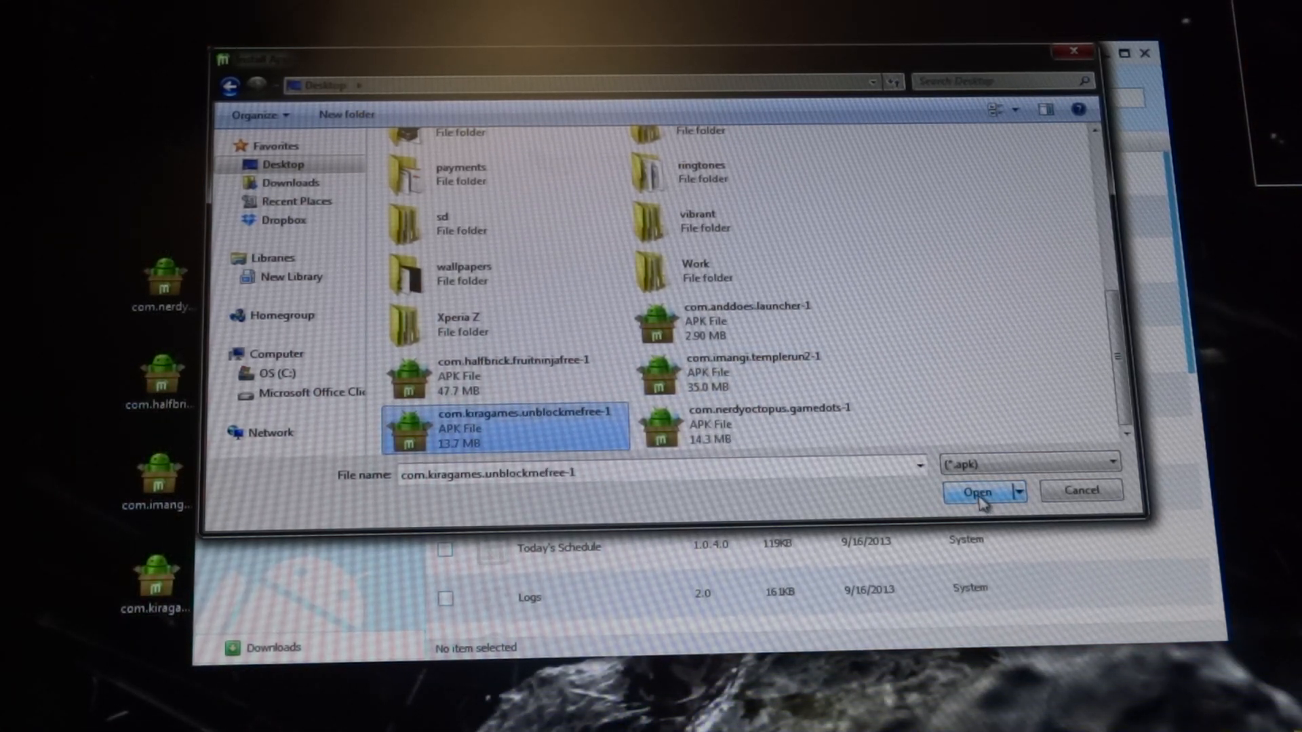
left_click(977, 491)
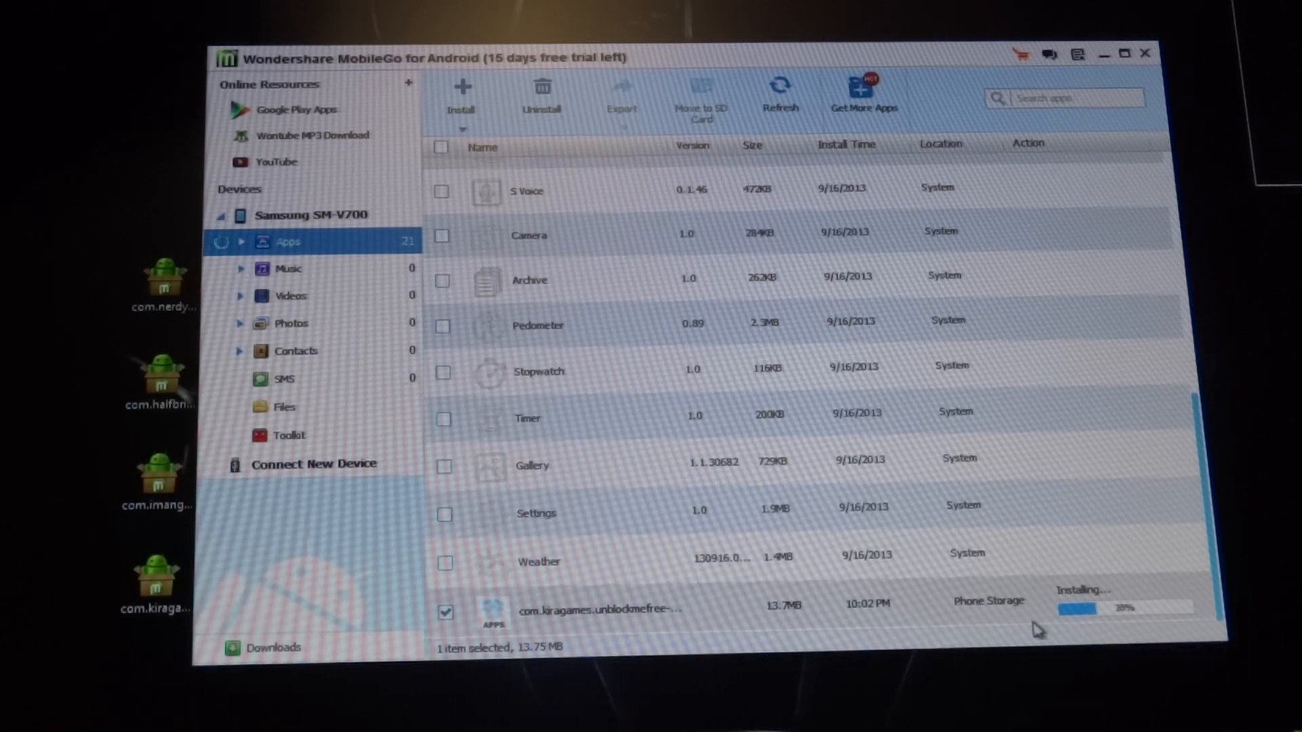
mouse_move(999, 624)
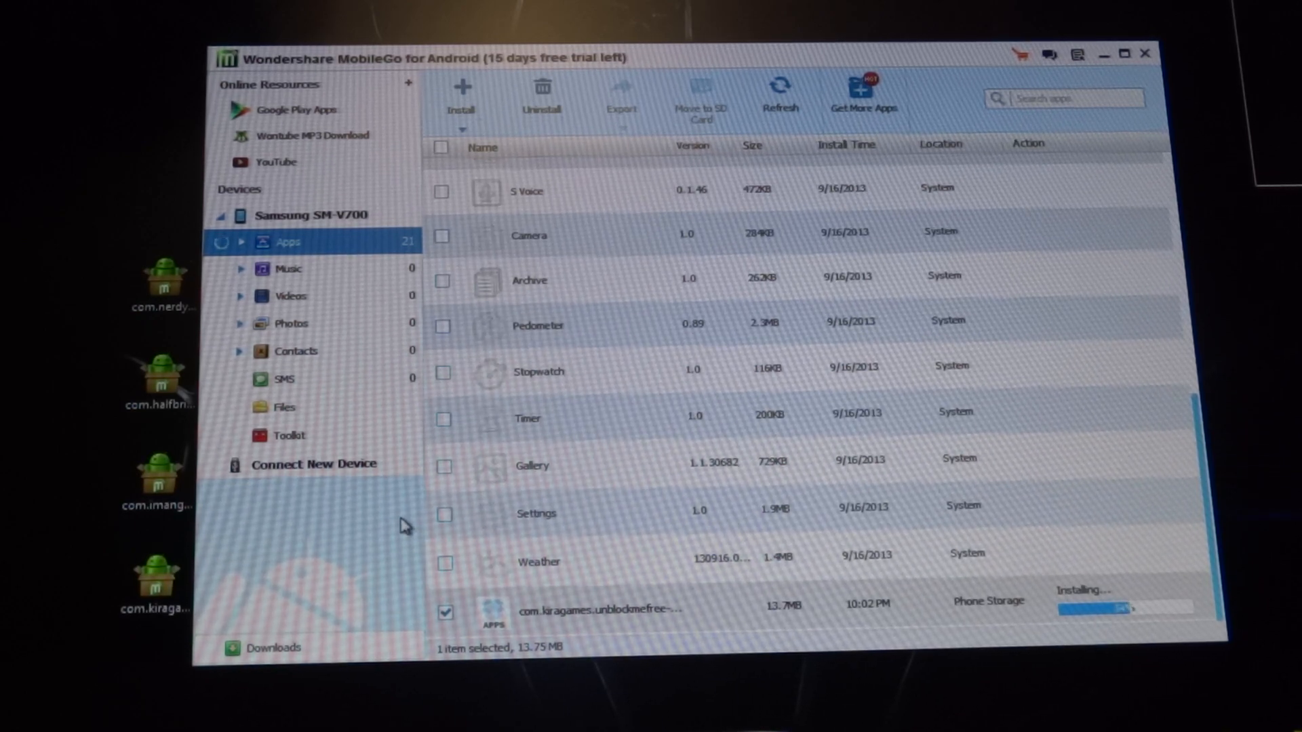
mouse_move(590, 415)
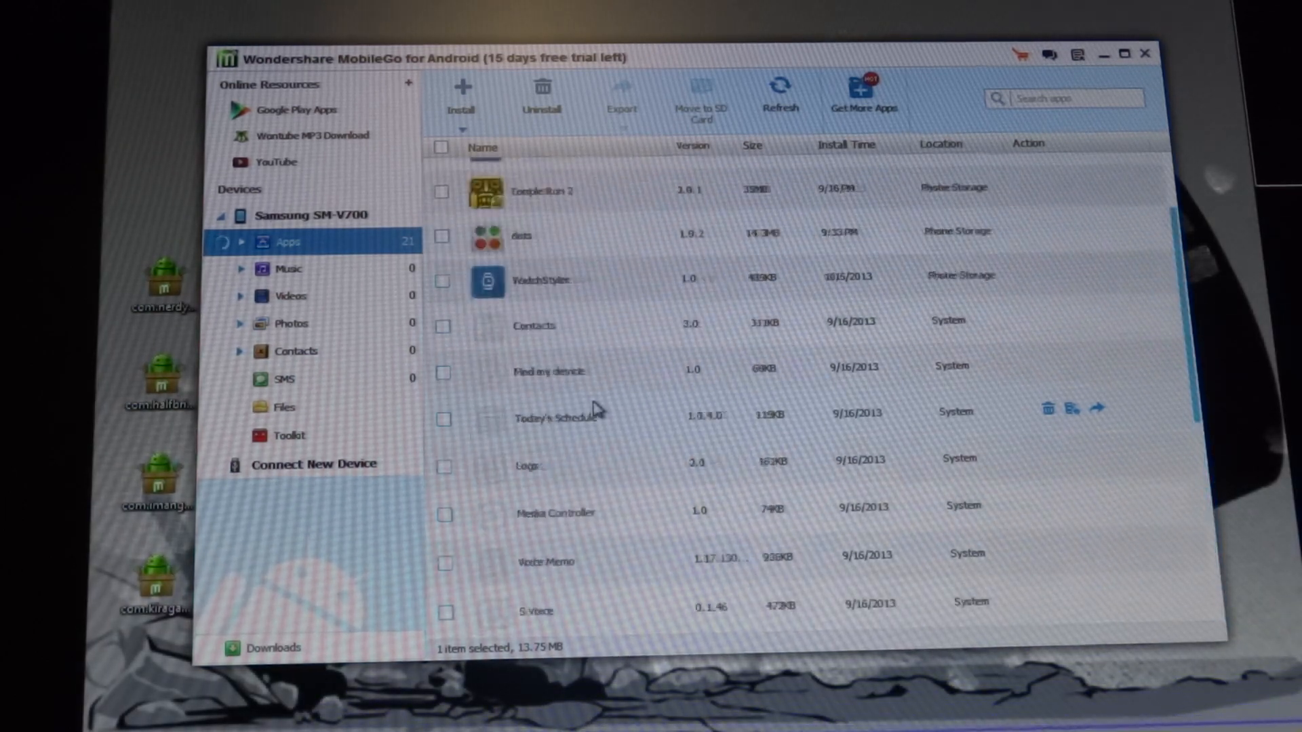
Tick Temple Run 2 at the top of the MobileGo Apps list during installation
scroll("up", 3)
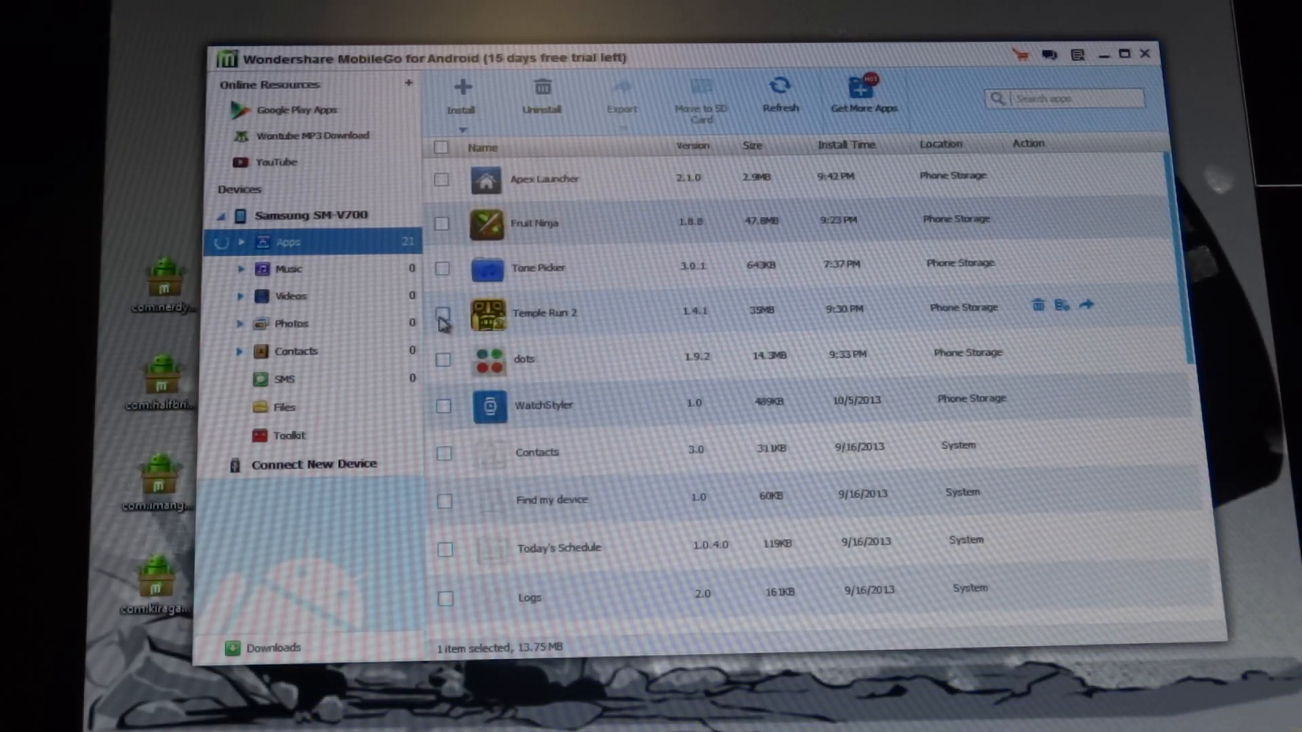
left_click(443, 313)
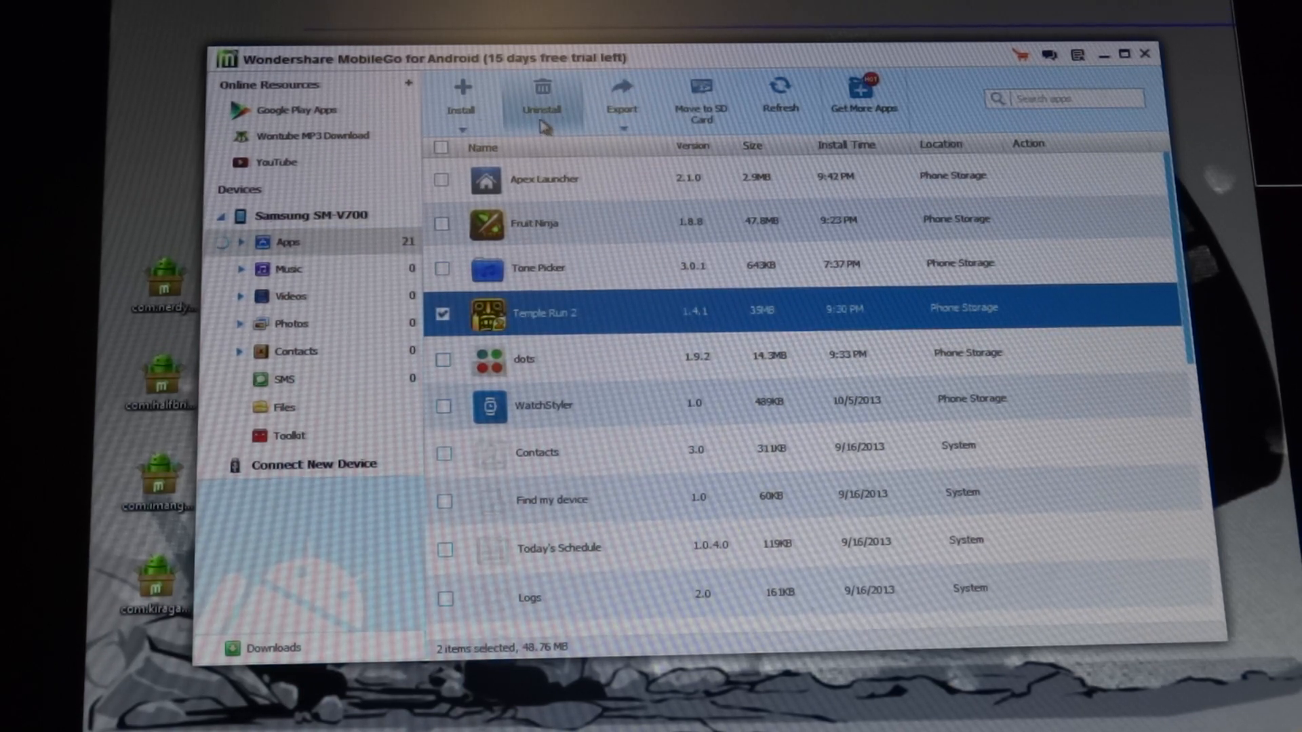
mouse_move(490, 267)
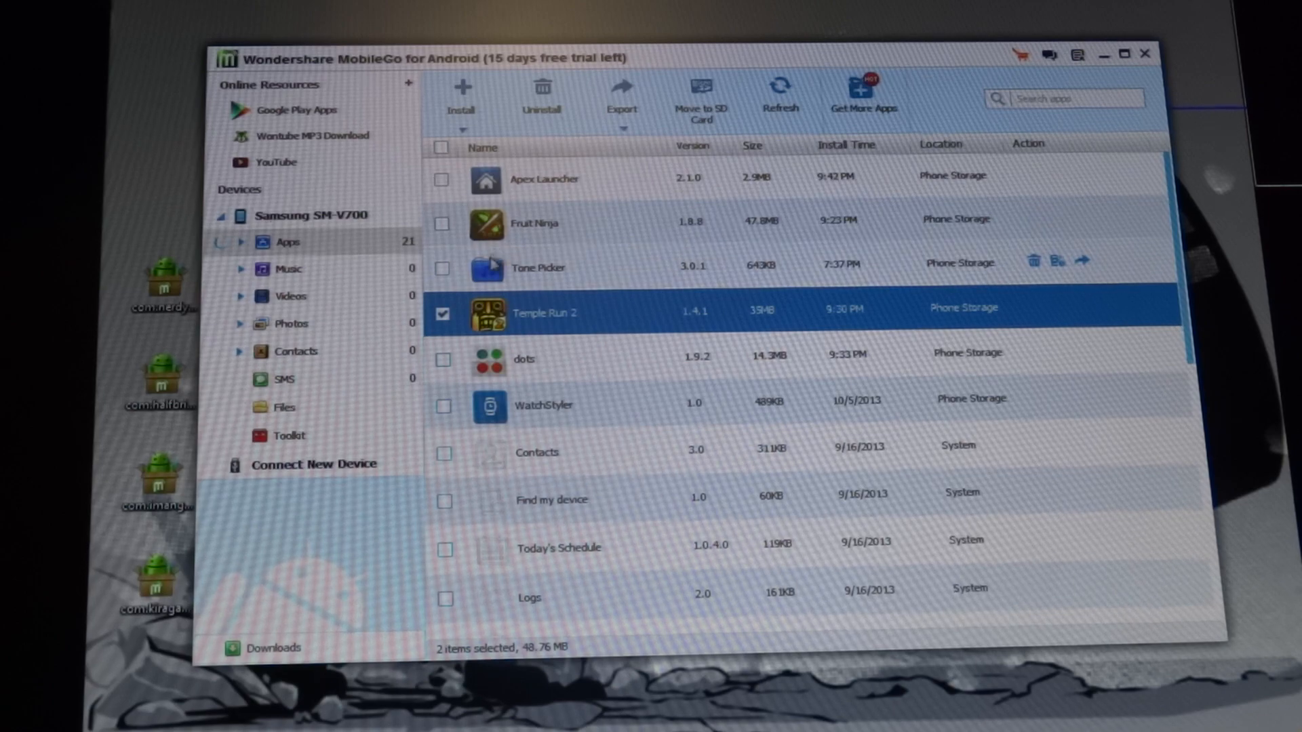
scroll("down", 3)
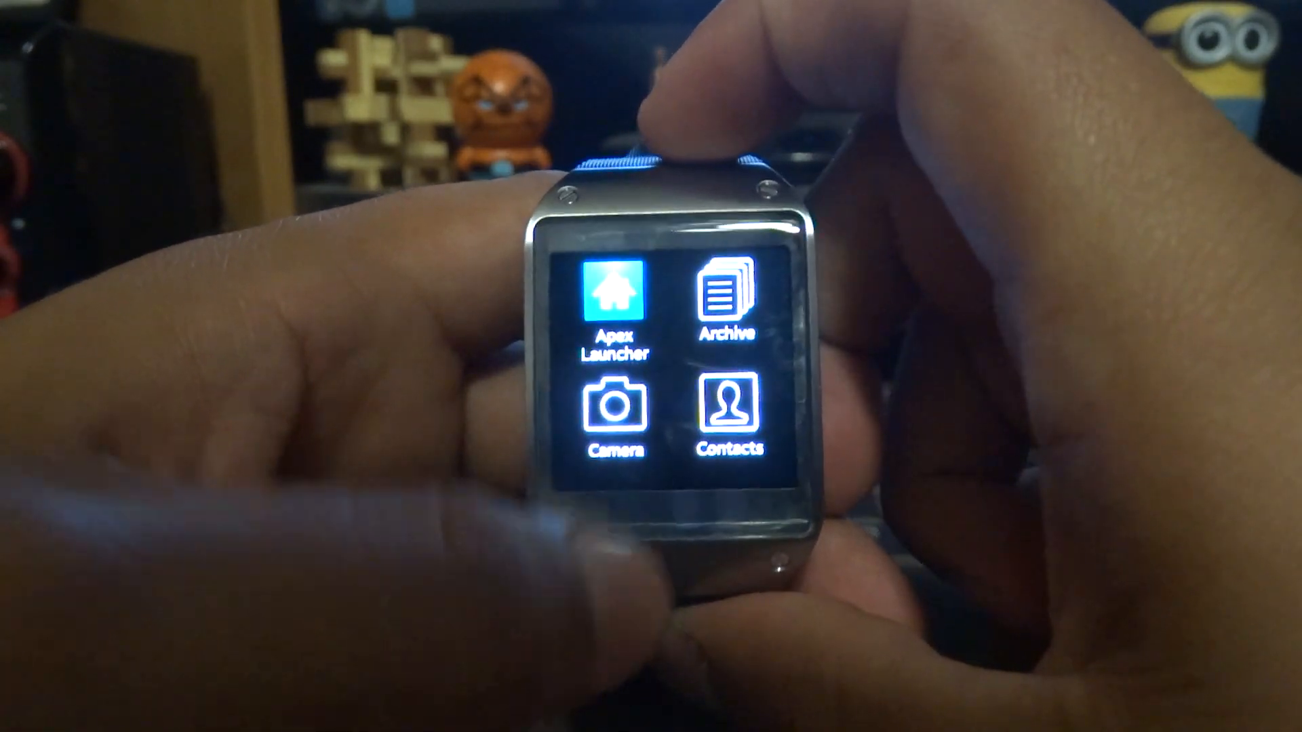
Browse the Gear app pages and launch Unblock Me
scroll("left", 3)
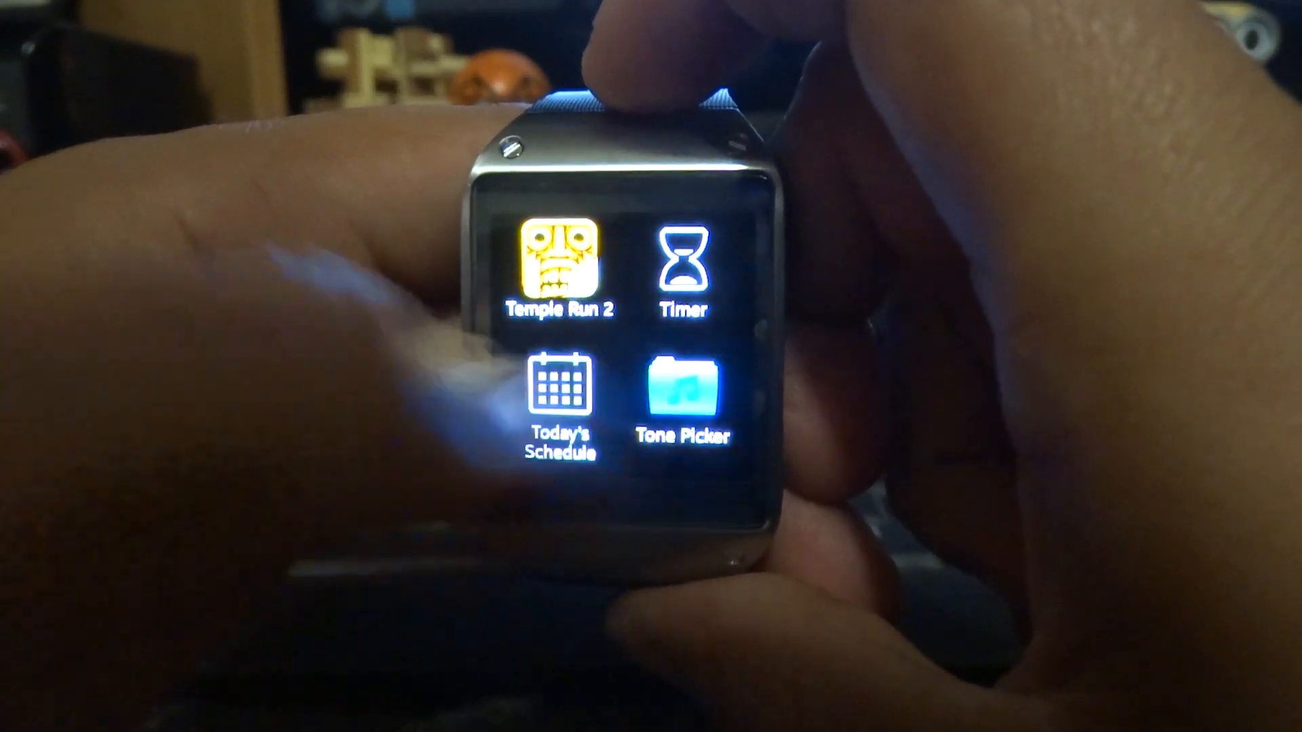
left_click(561, 270)
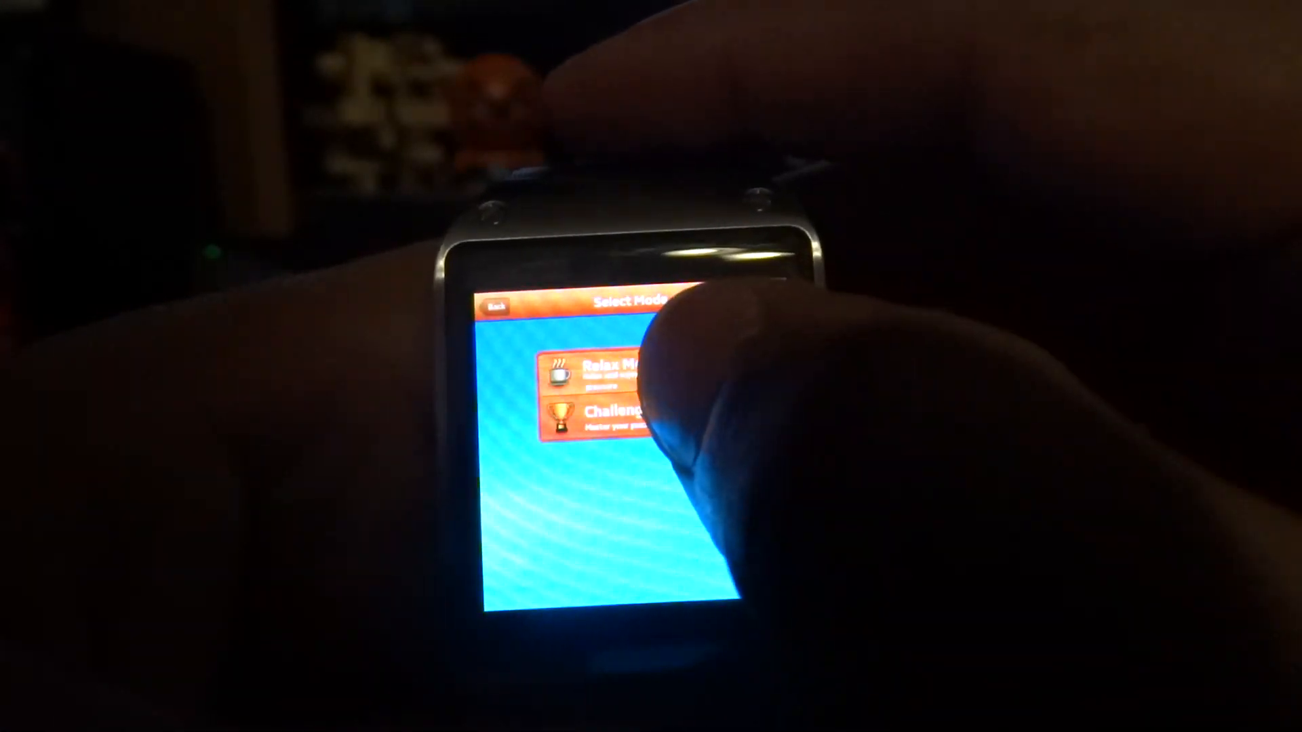
In Relax Mode, slide blocks to free the red block, then tap Next
left_click(598, 366)
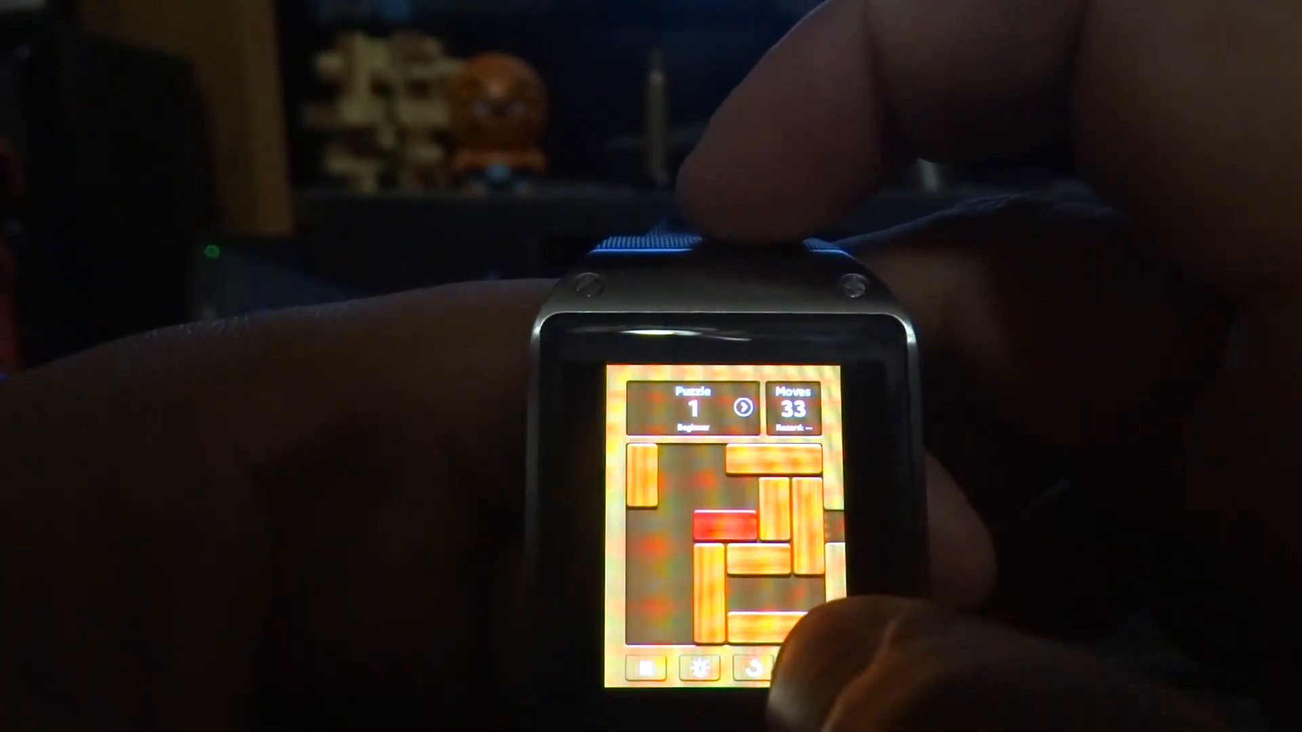
left_click_drag(722, 532, 756, 581)
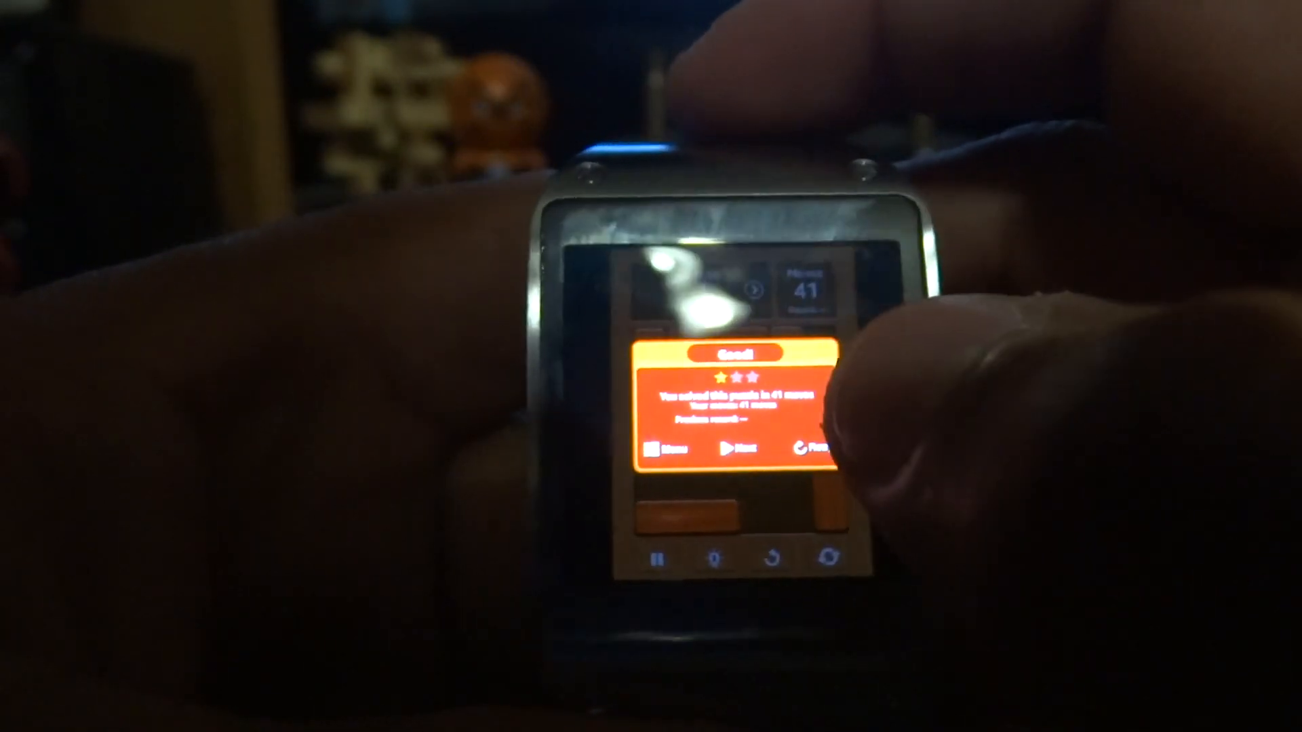
left_click(737, 448)
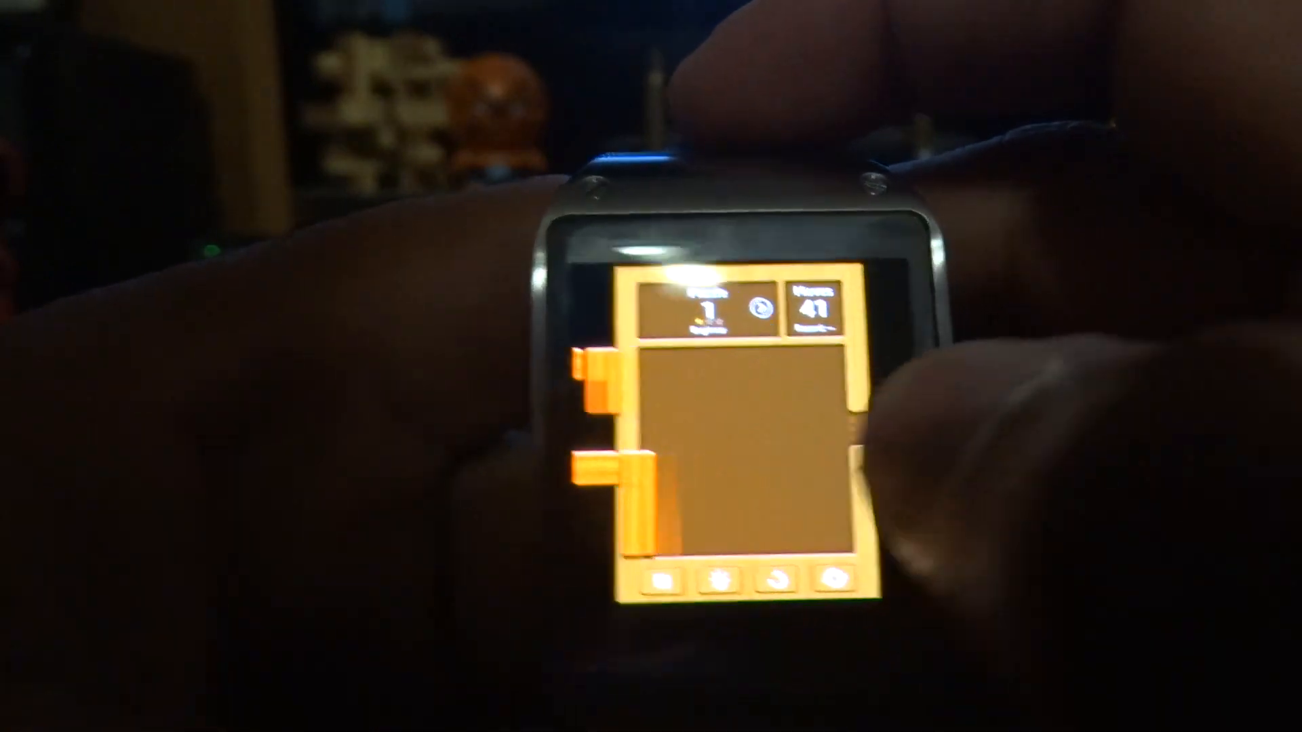